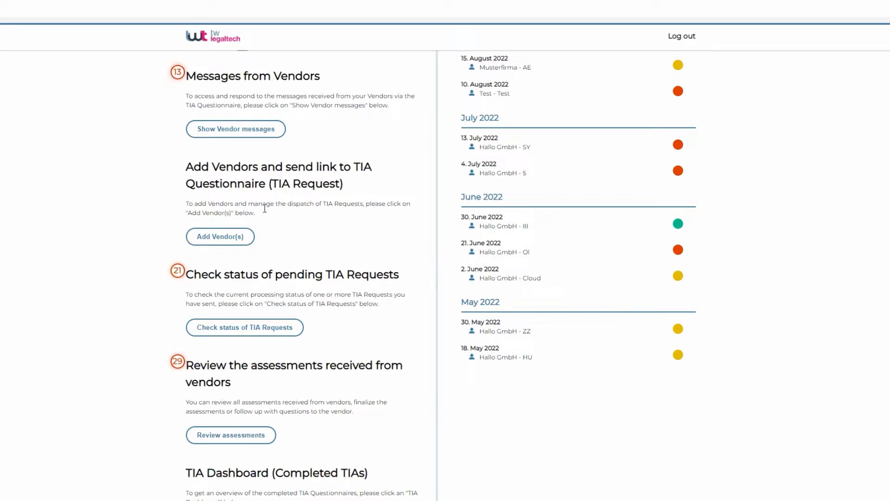
Step: Open the vendor TIA questionnaire, highlight the explanation text, answer Question 1 and open messages
left_click(221, 236)
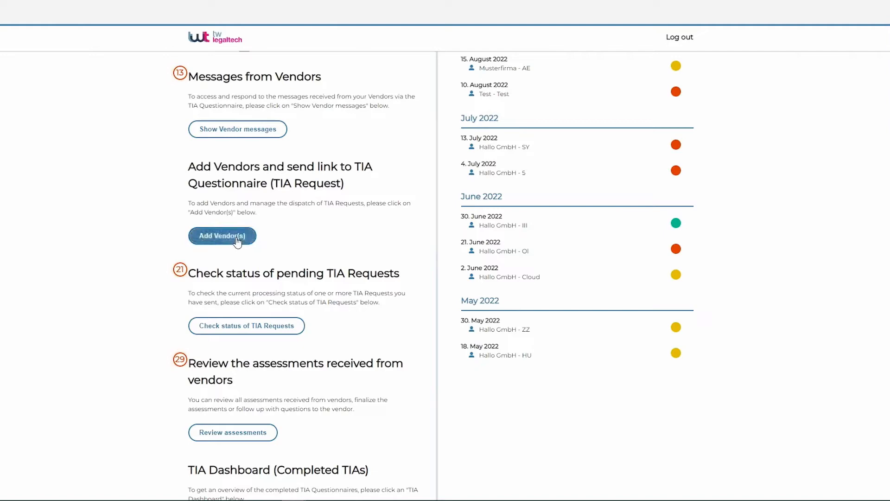
left_click(222, 236)
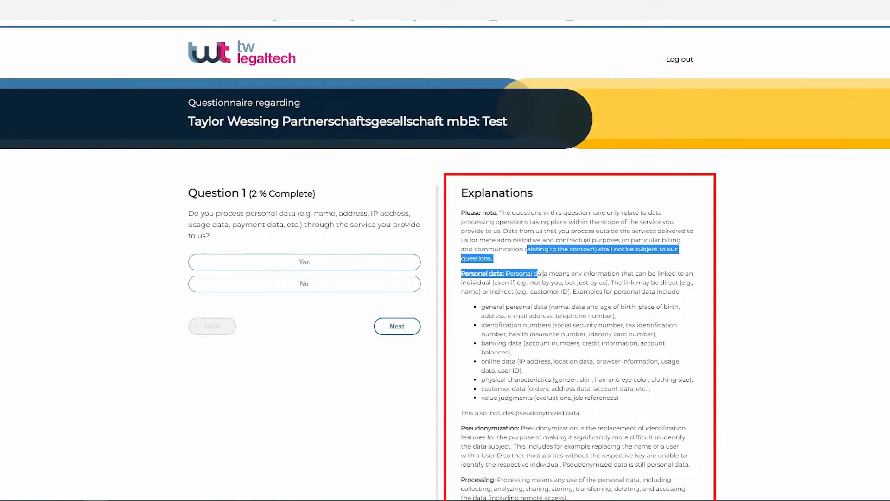
left_click_drag(542, 273, 570, 389)
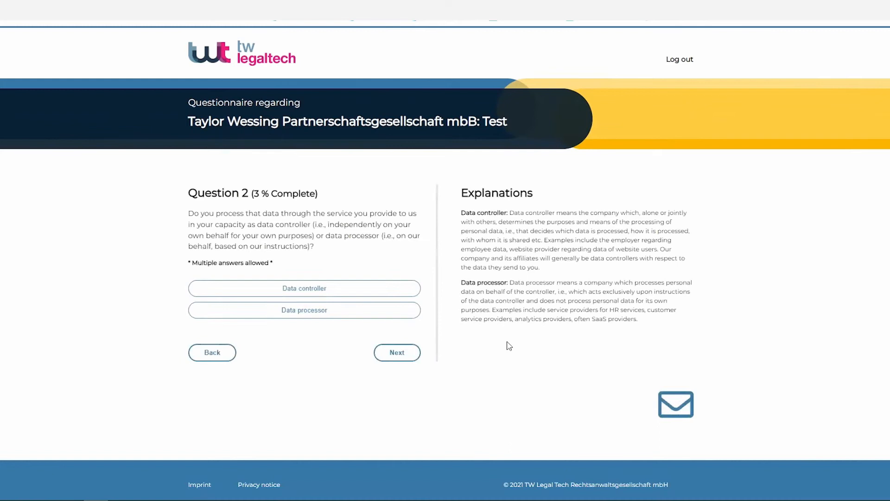
mouse_move(612, 415)
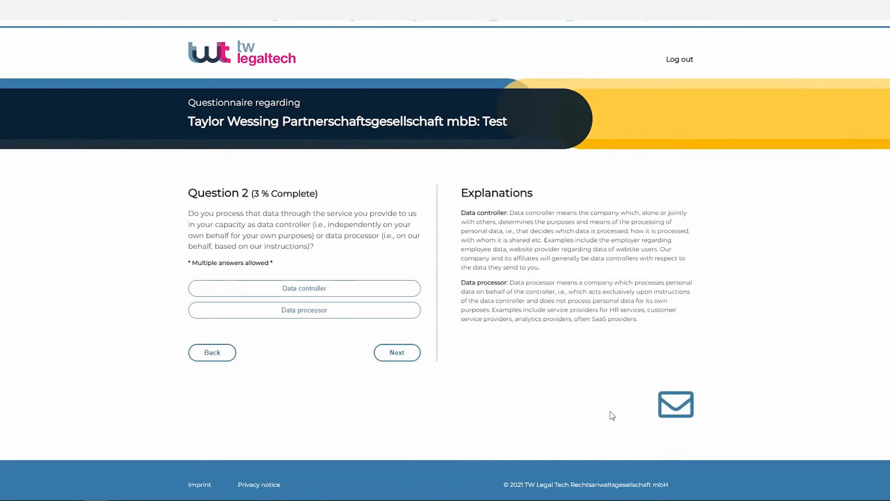
left_click(676, 405)
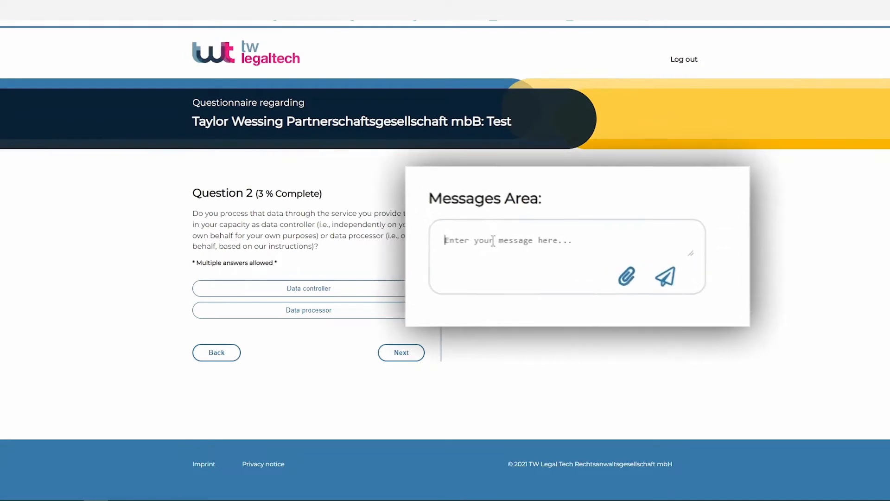
Step: Send the message '123' to the client and answer Question 2 with Data controller
type("123")
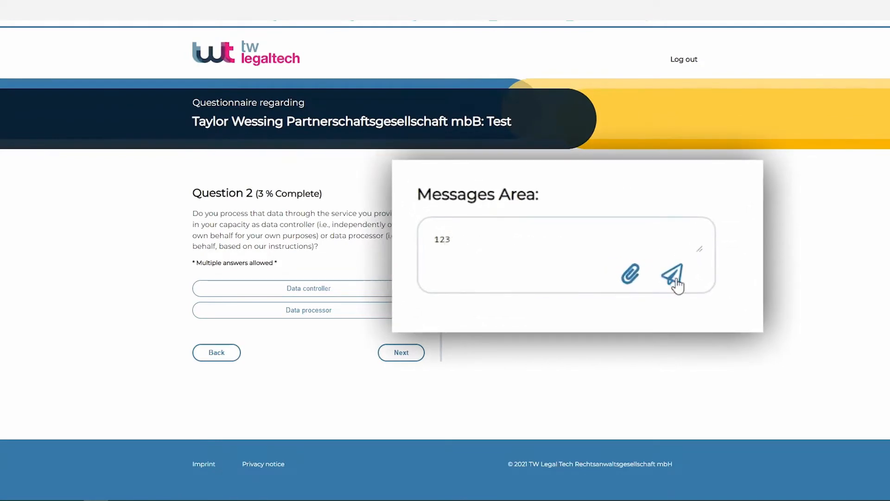
left_click(673, 278)
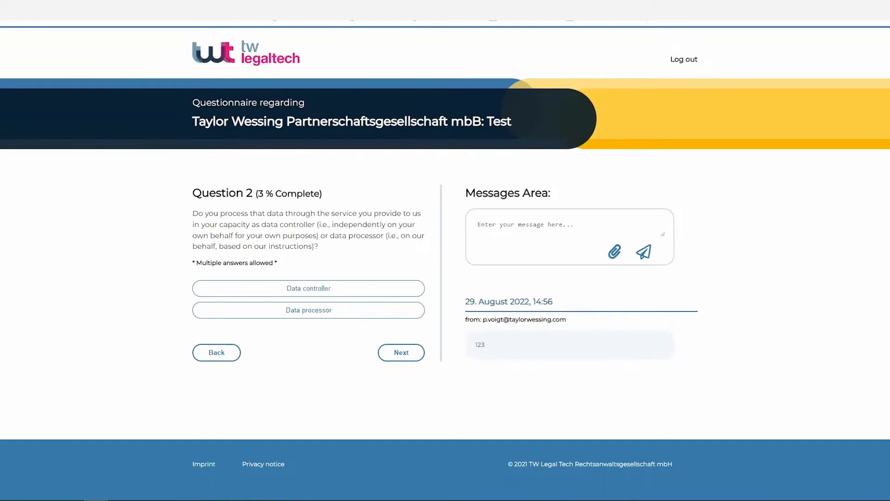
left_click(308, 288)
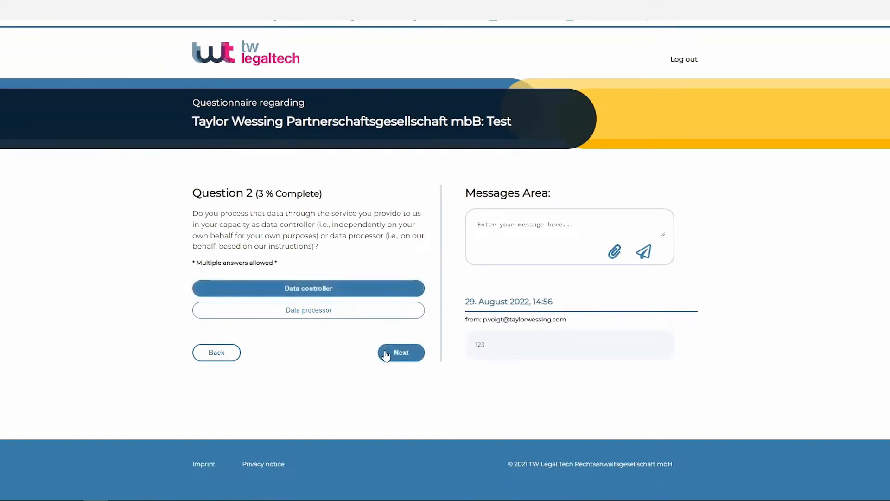
left_click(401, 353)
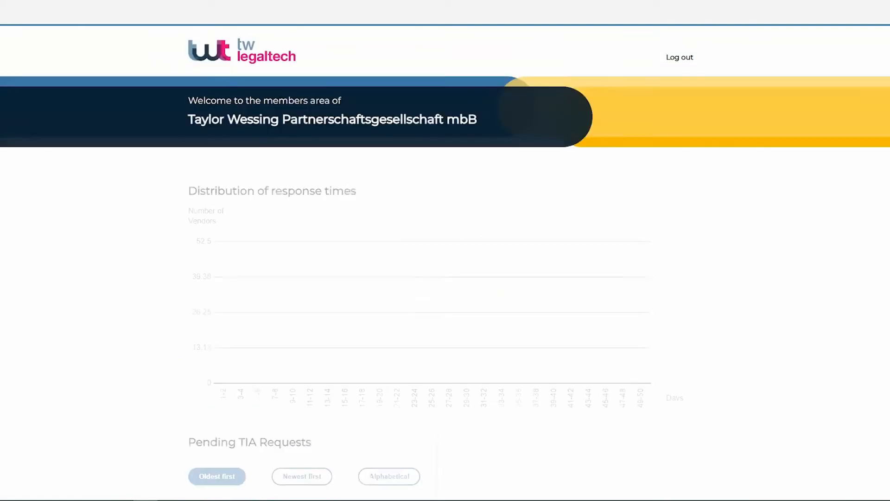
Step: Open the pending Sample Company IT services request and start a message and reminder to the vendor
scroll("down", 3)
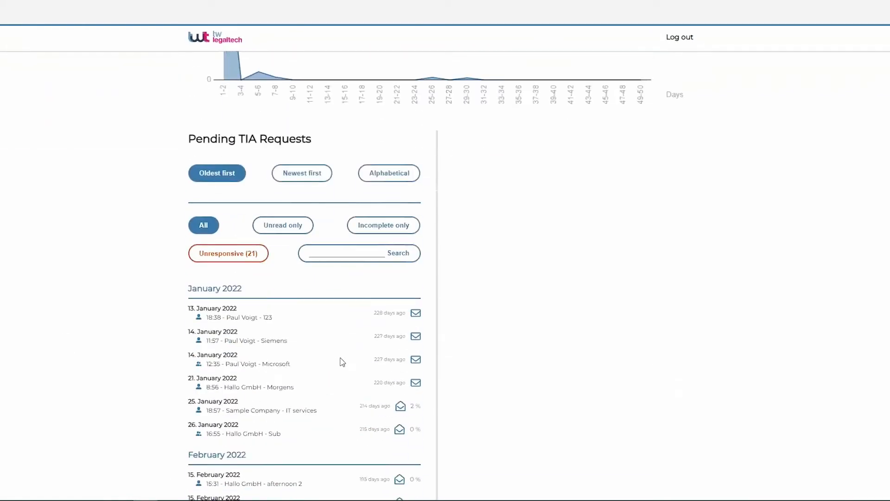
left_click(259, 407)
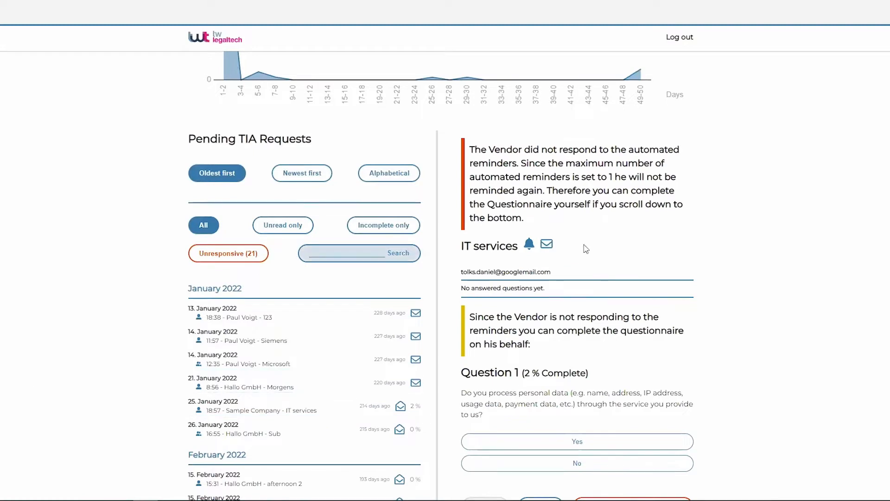
left_click(546, 244)
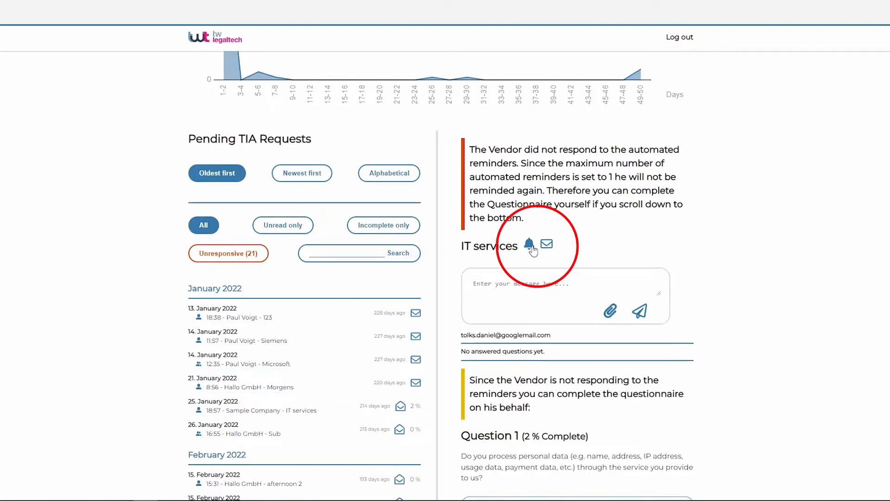
left_click(527, 243)
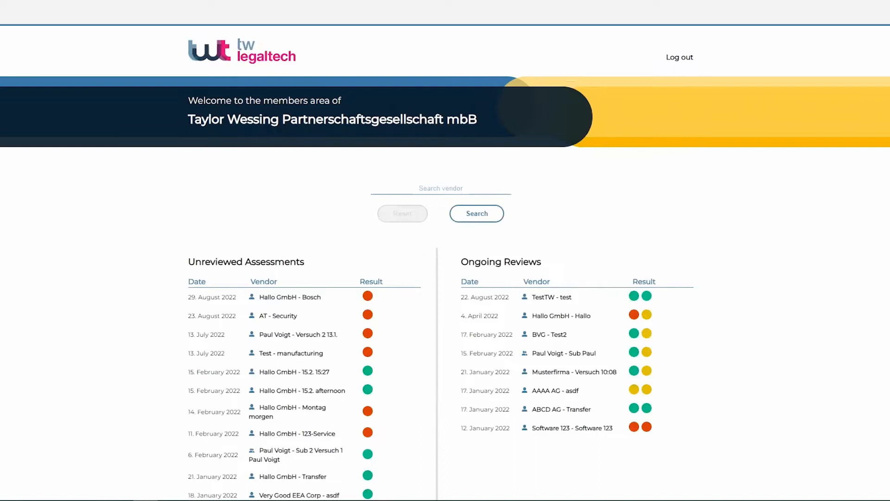
mouse_move(251, 361)
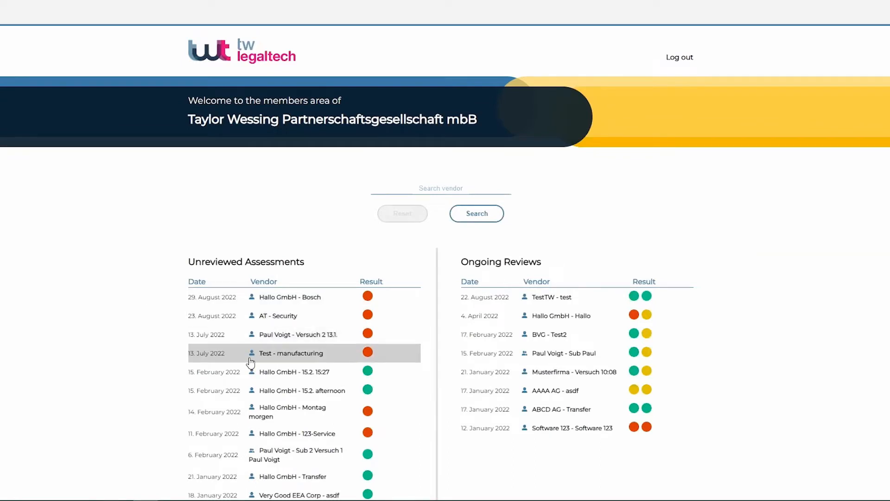
Step: Open the 'TestTW - test' assessment from the Ongoing Reviews list
scroll("down", 3)
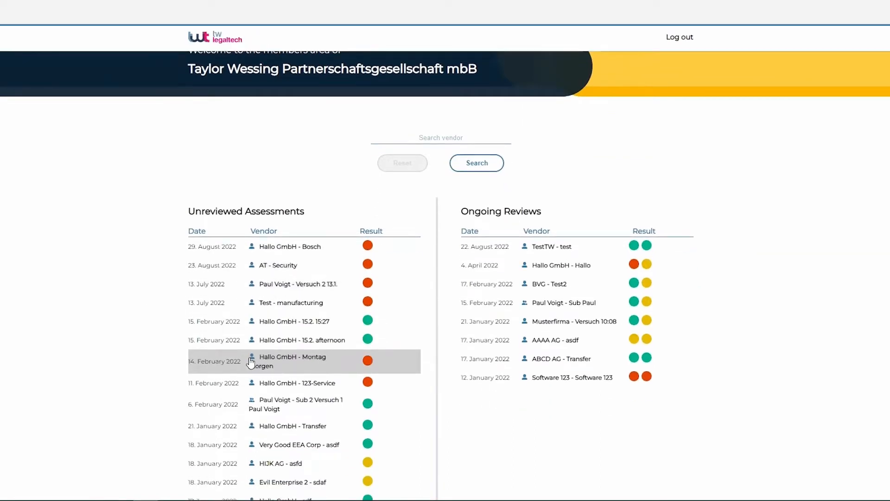
mouse_move(540, 248)
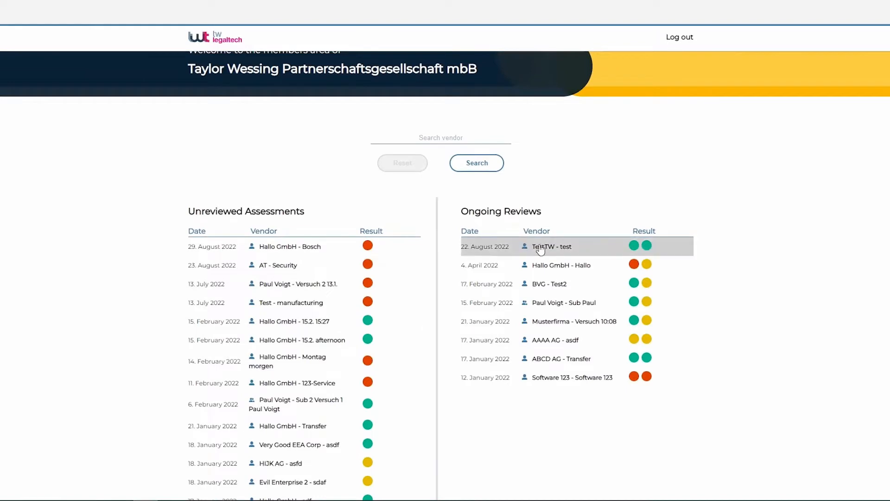
left_click(552, 246)
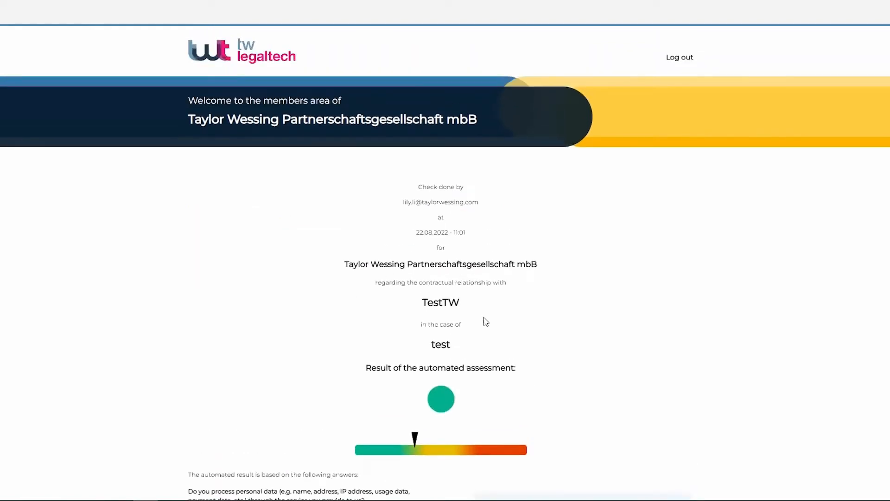
Step: Change the vendor's processing-purpose answer from N/A to 123 and save it
scroll("down", 3)
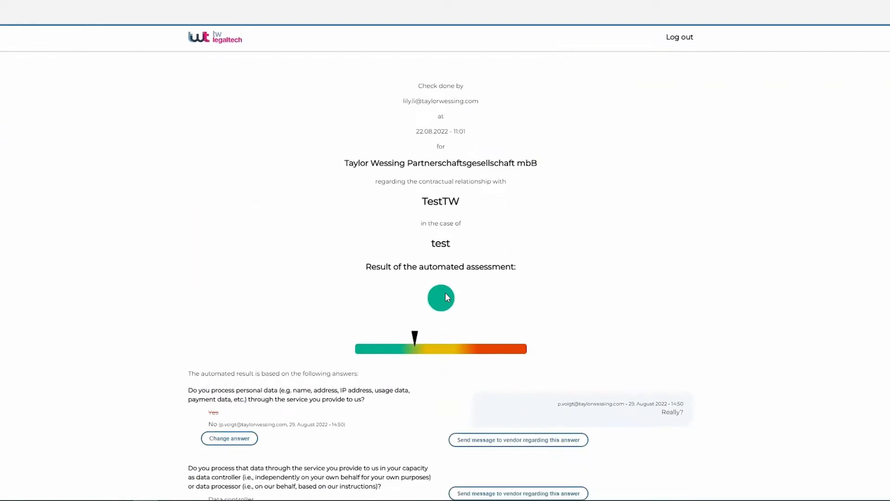
scroll("down", 3)
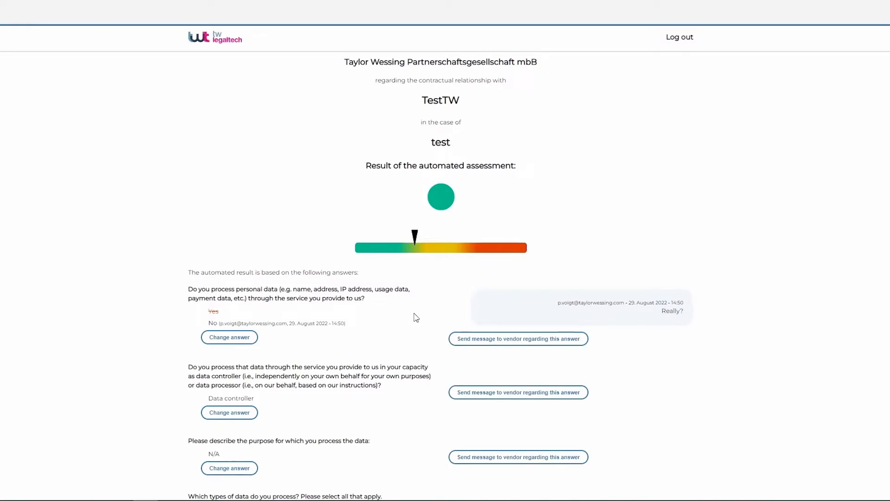
left_click(519, 338)
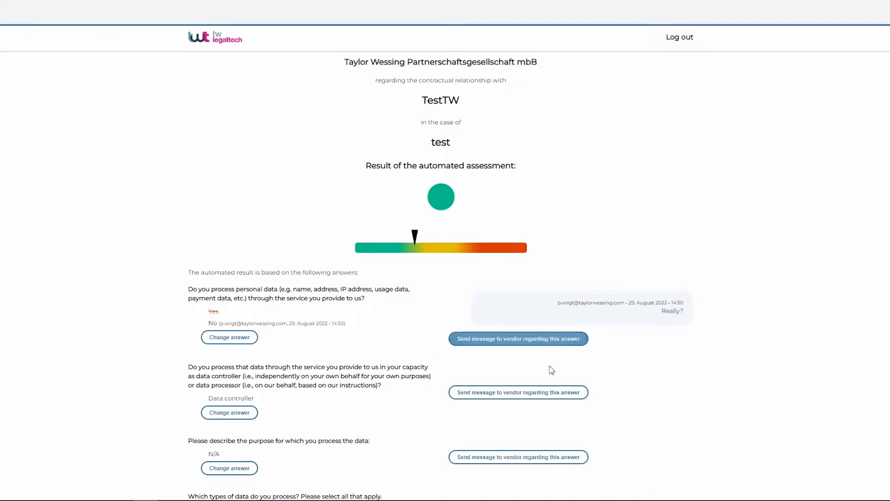
scroll("down", 3)
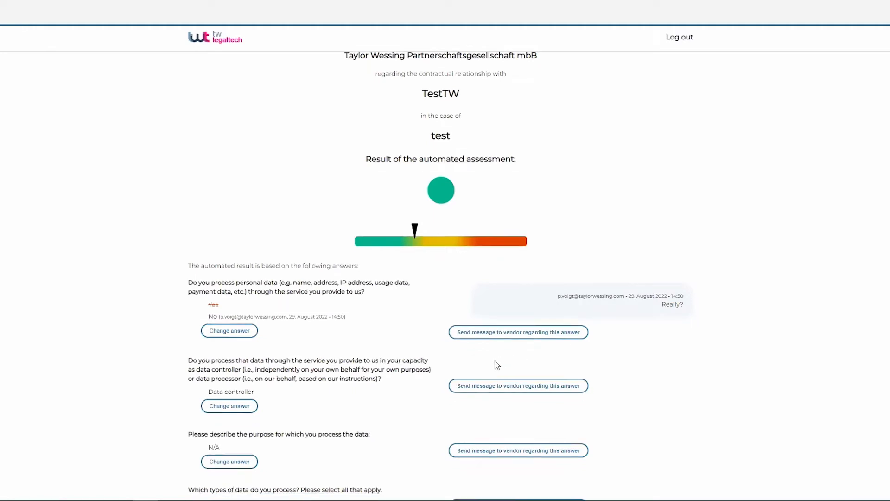
scroll("down", 3)
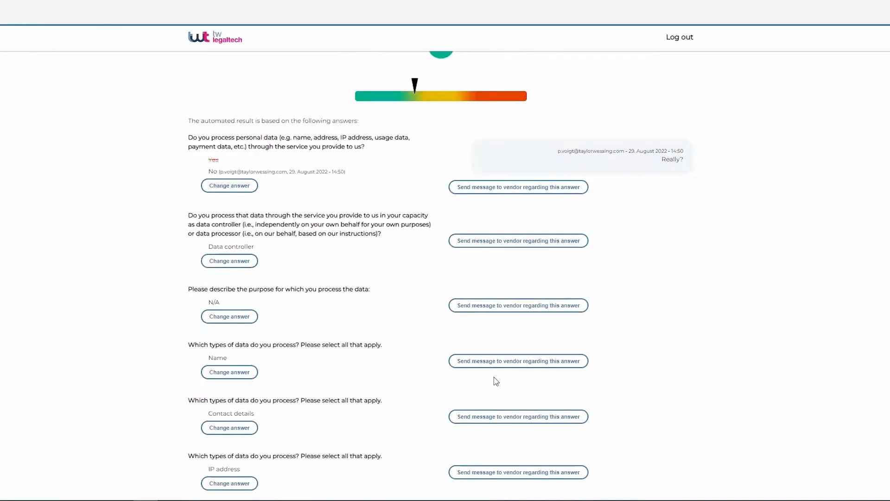
left_click(229, 316)
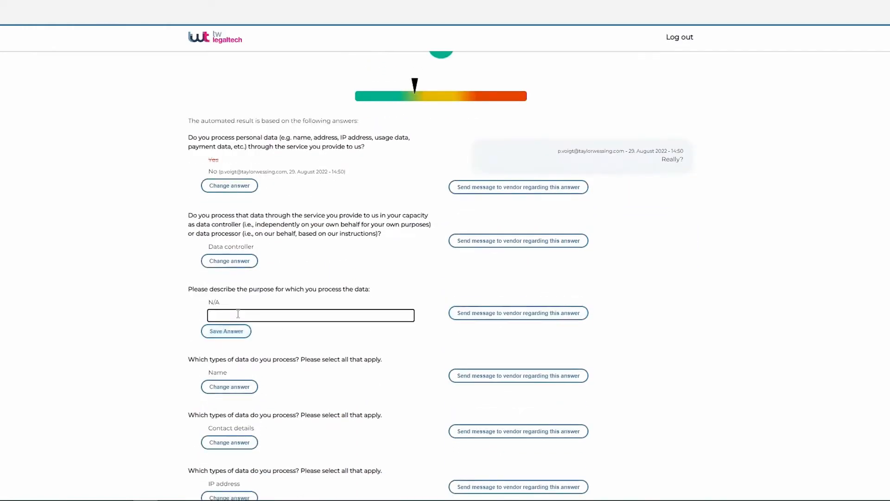
scroll("down", 3)
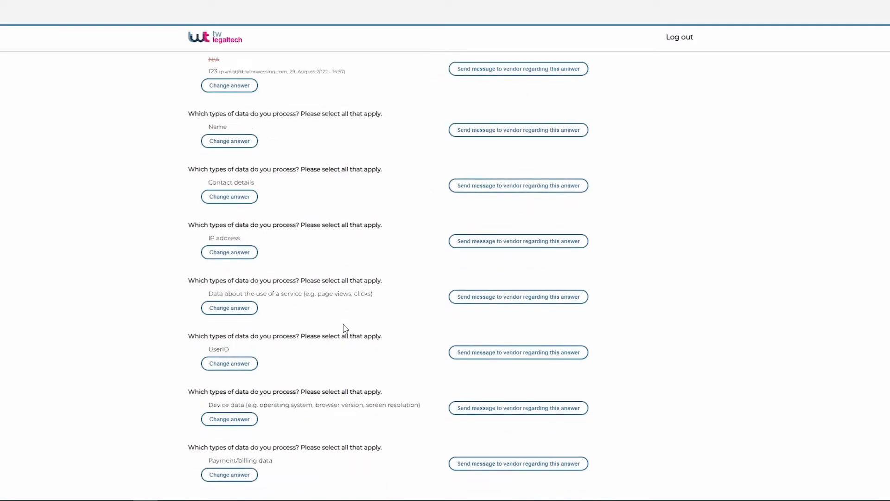
Step: Leave the TestTW review and open the TIA Dashboard of 42 completed assessments
scroll("down", 3)
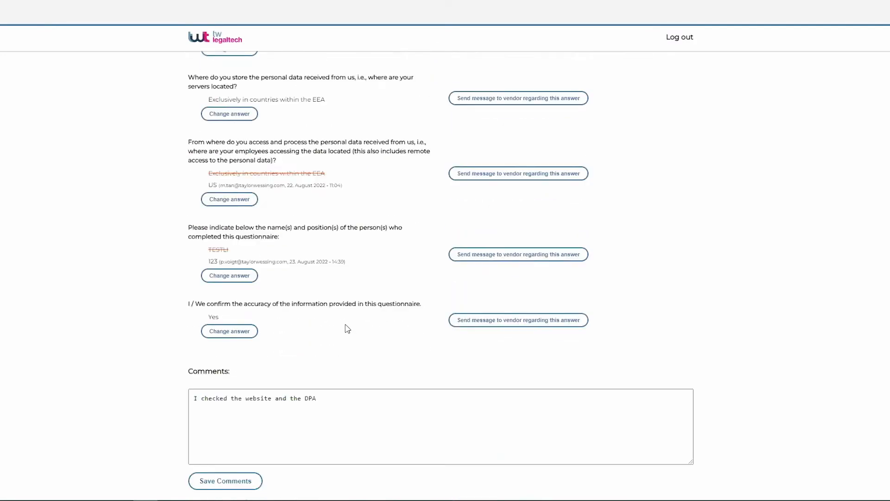
scroll("down", 3)
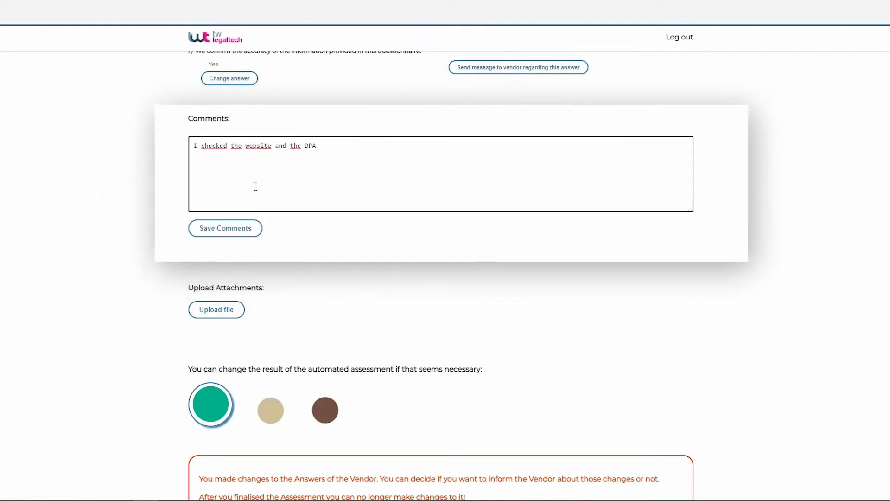
scroll("down", 3)
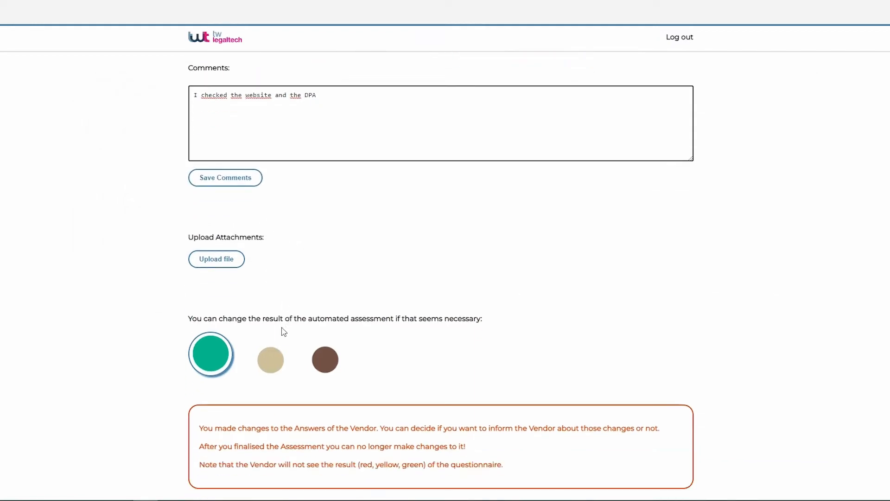
left_click(270, 357)
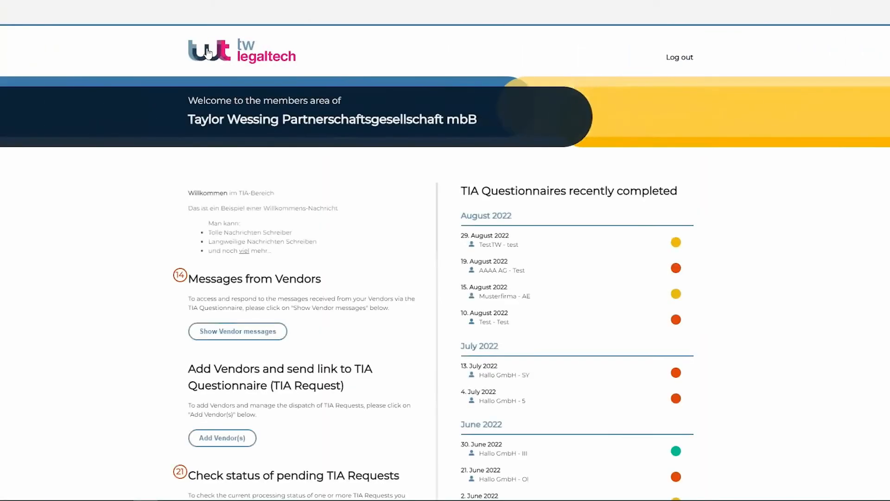
scroll("down", 3)
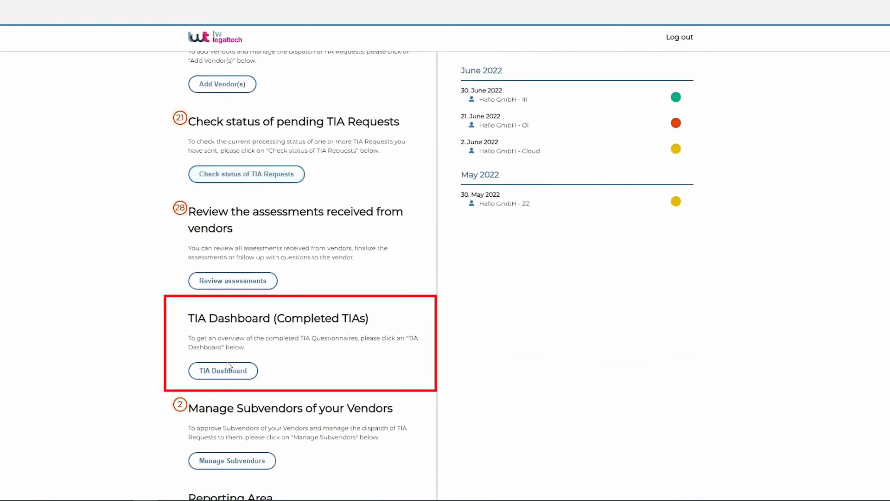
left_click(222, 371)
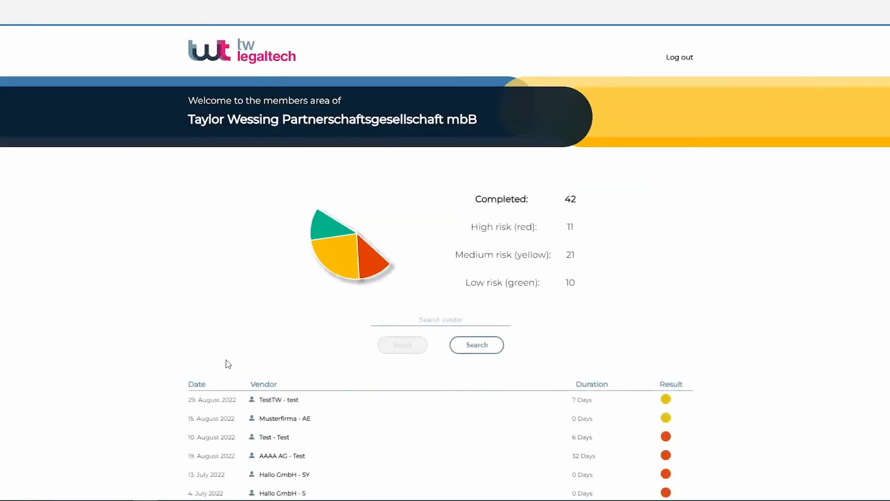
Step: Scroll through the TestTW report's positive and negative aspects and vendor answers
scroll("down", 3)
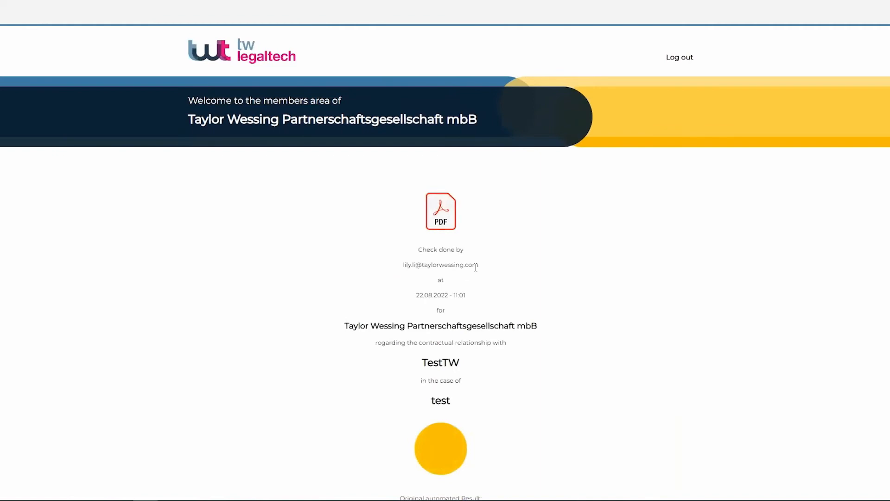
scroll("down", 3)
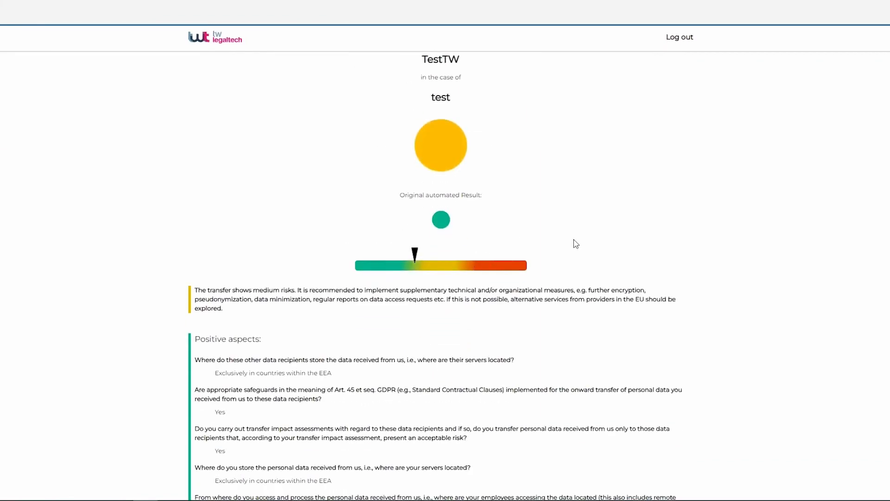
mouse_move(597, 244)
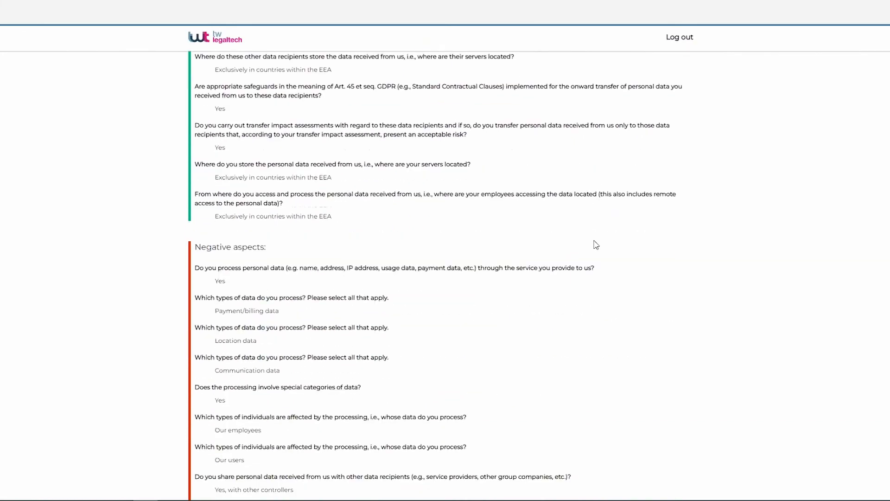
scroll("down", 3)
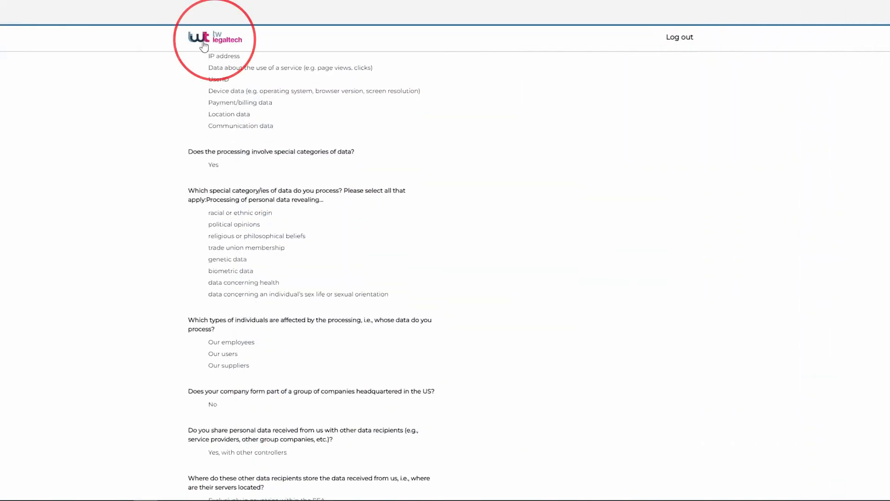
Step: Return to the members area home and open the Reporting Area of 95 sent assessments
left_click(205, 41)
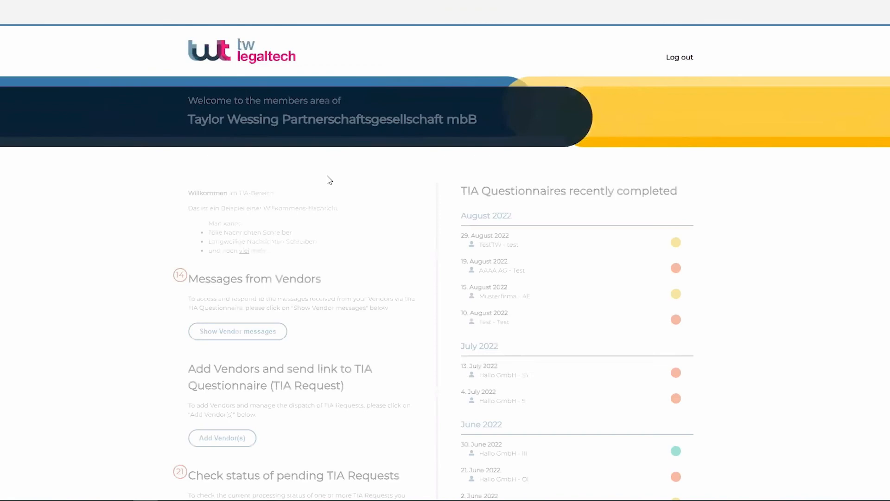
scroll("down", 3)
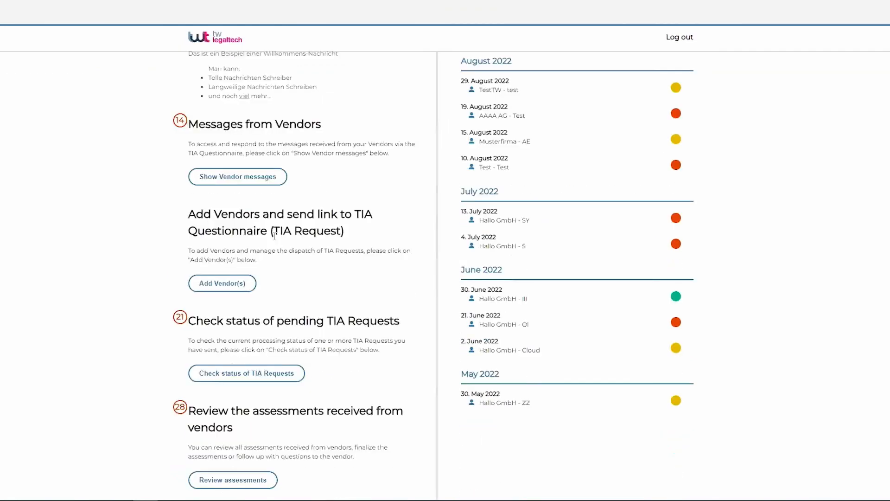
scroll("down", 3)
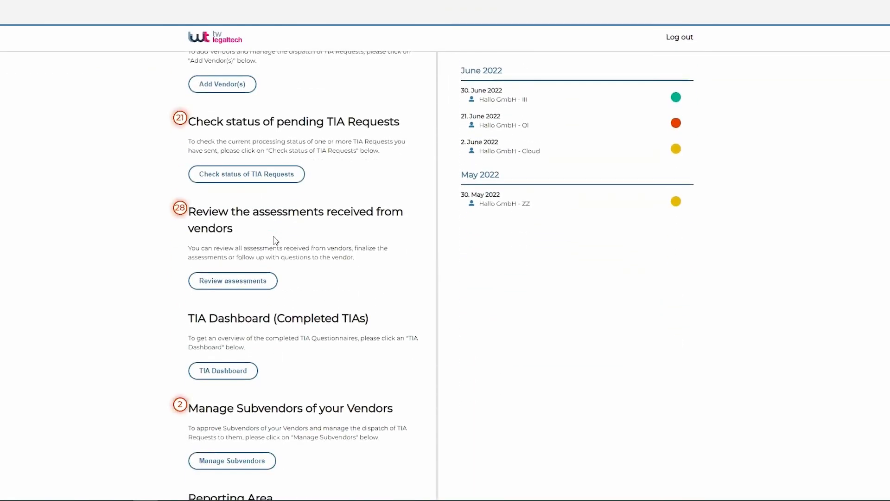
scroll("down", 3)
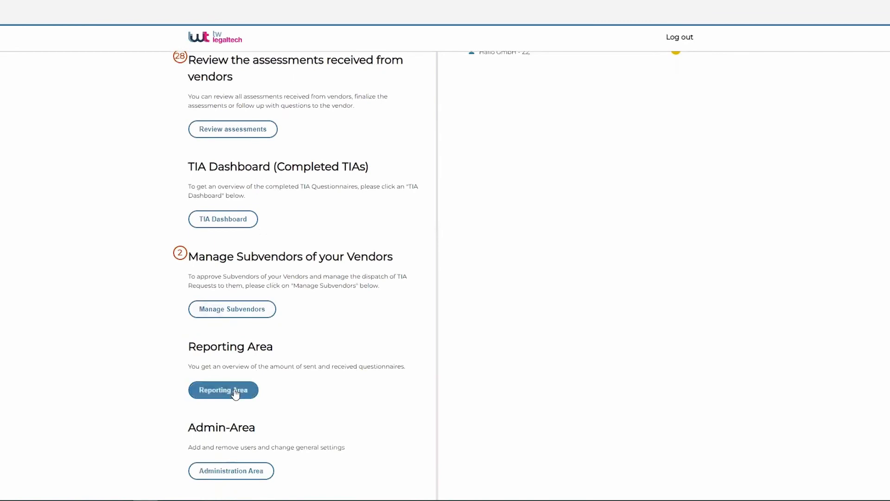
left_click(223, 389)
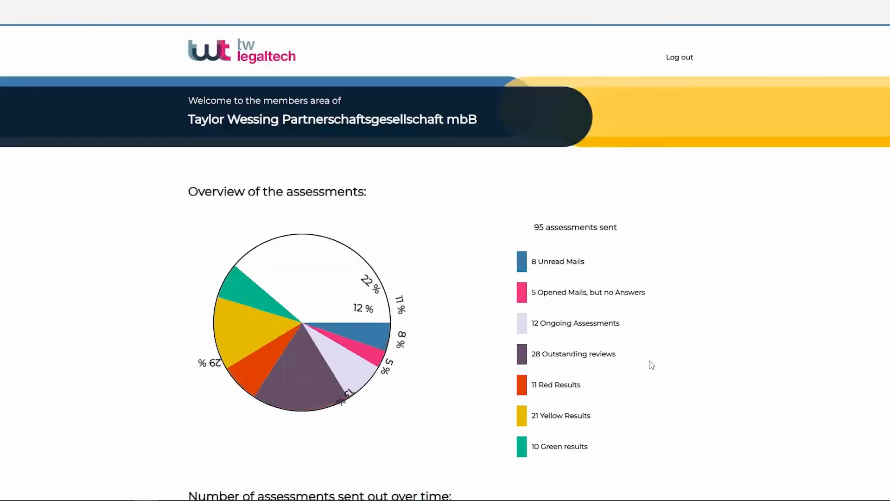